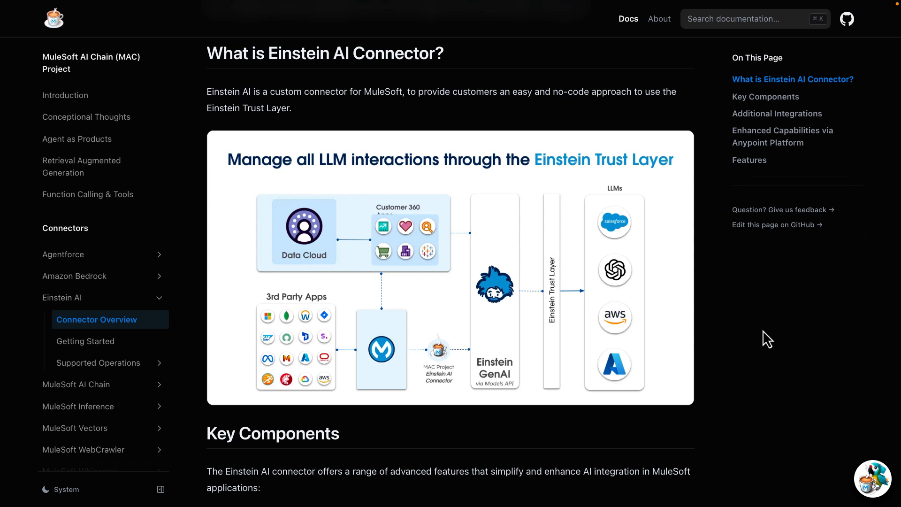
mouse_move(759, 340)
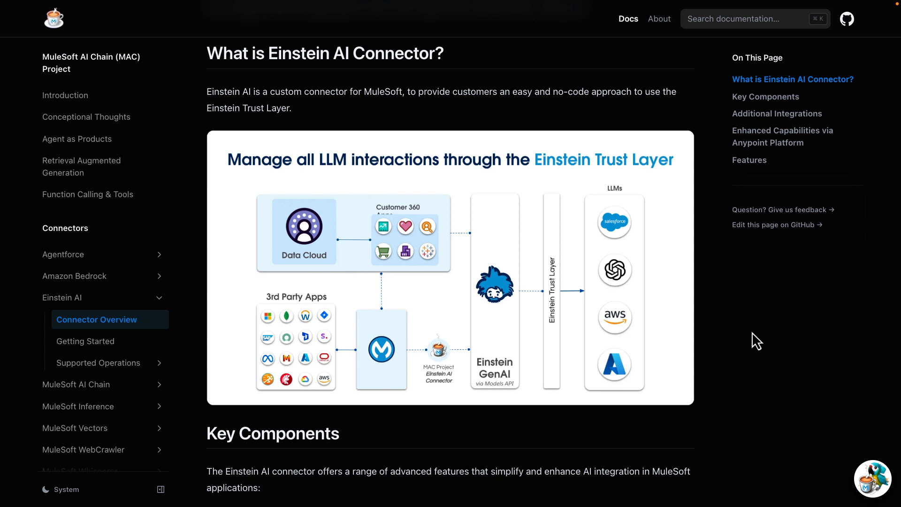
mouse_move(555, 295)
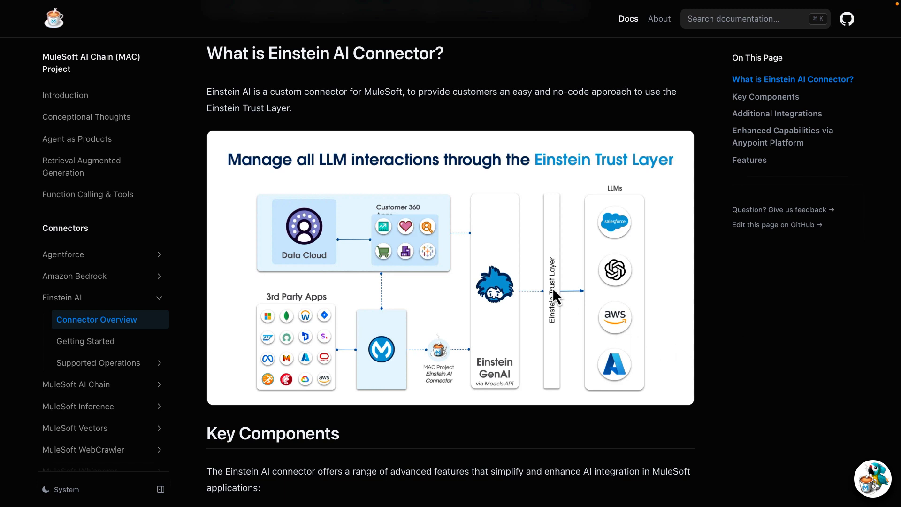
mouse_move(514, 309)
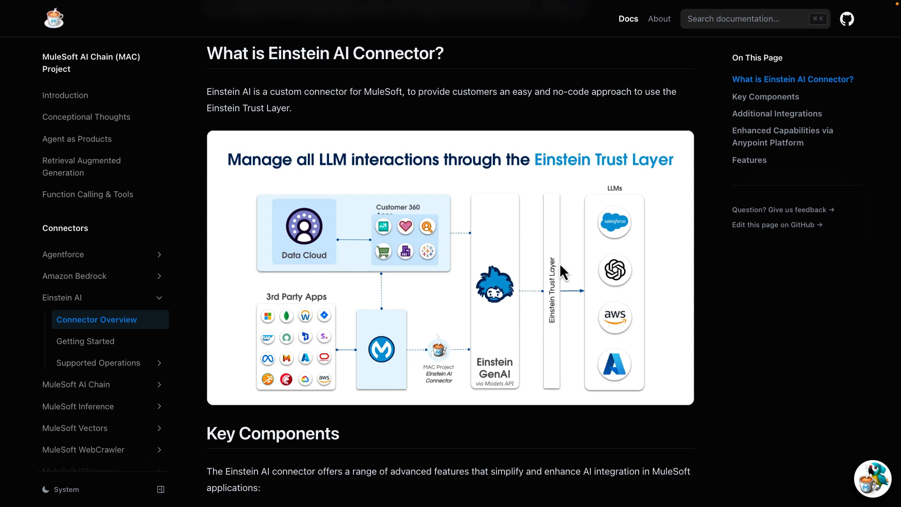
mouse_move(620, 257)
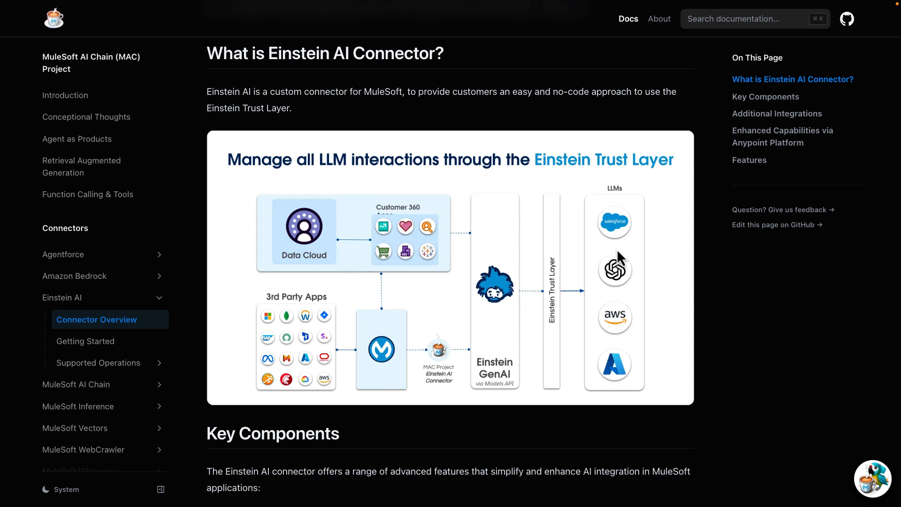
mouse_move(618, 340)
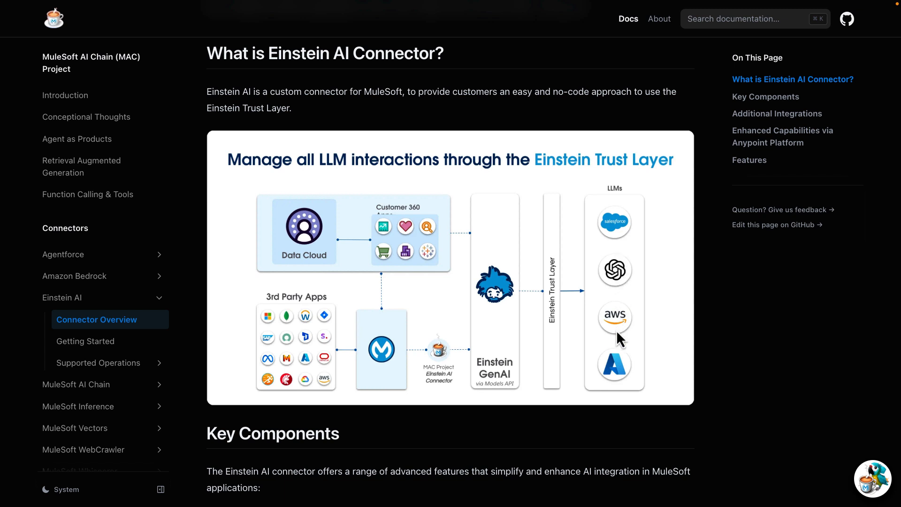
mouse_move(626, 371)
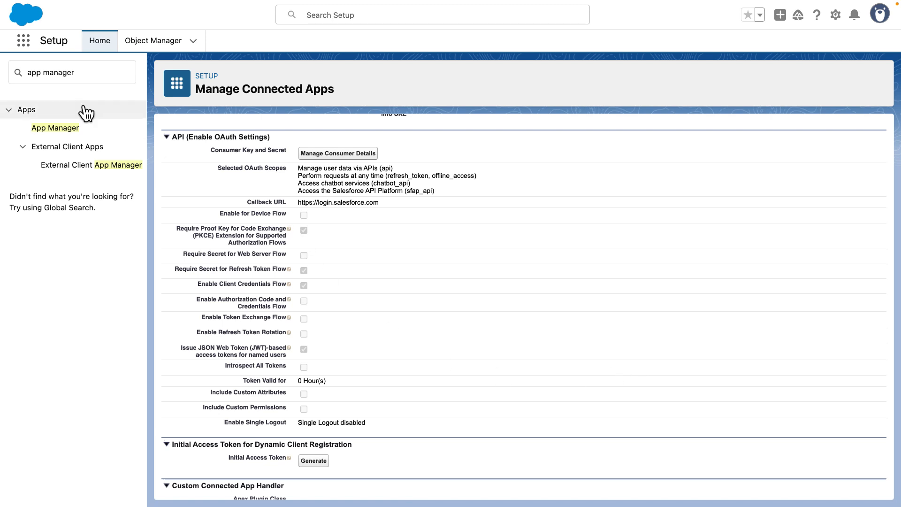
mouse_move(55, 127)
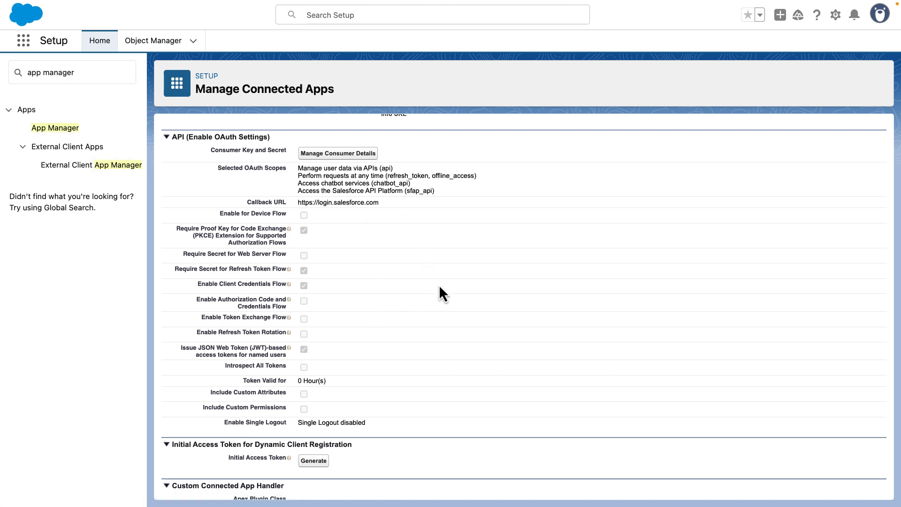
mouse_move(442, 289)
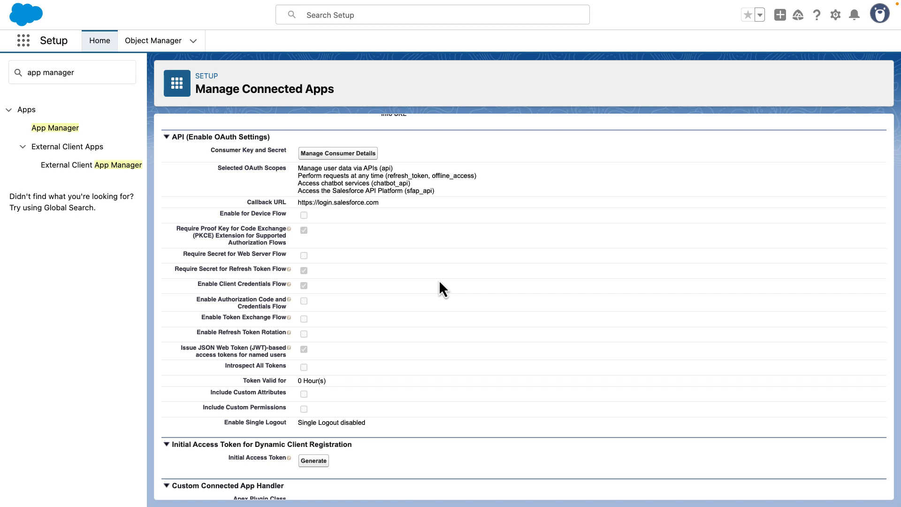
mouse_move(296, 168)
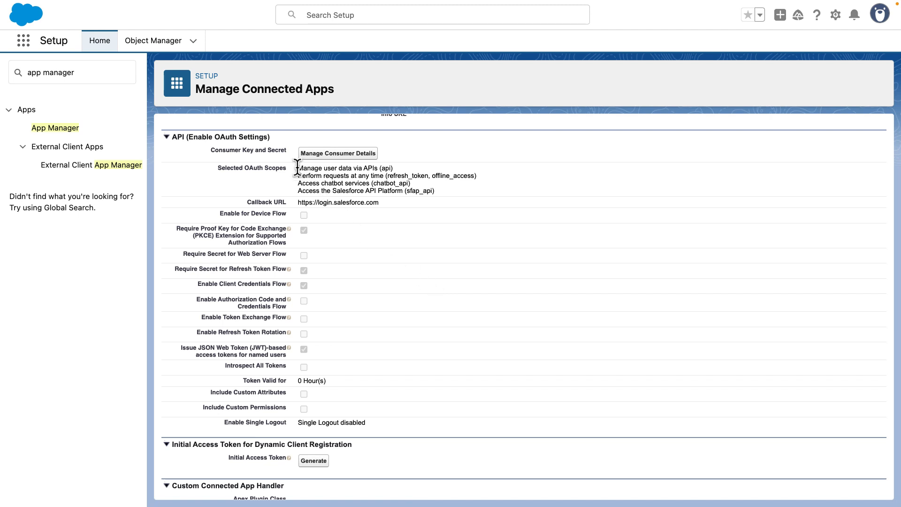
- Reveal the mac_project connected app's consumer key and secret via Manage Consumer Details
left_click_drag(297, 167, 435, 191)
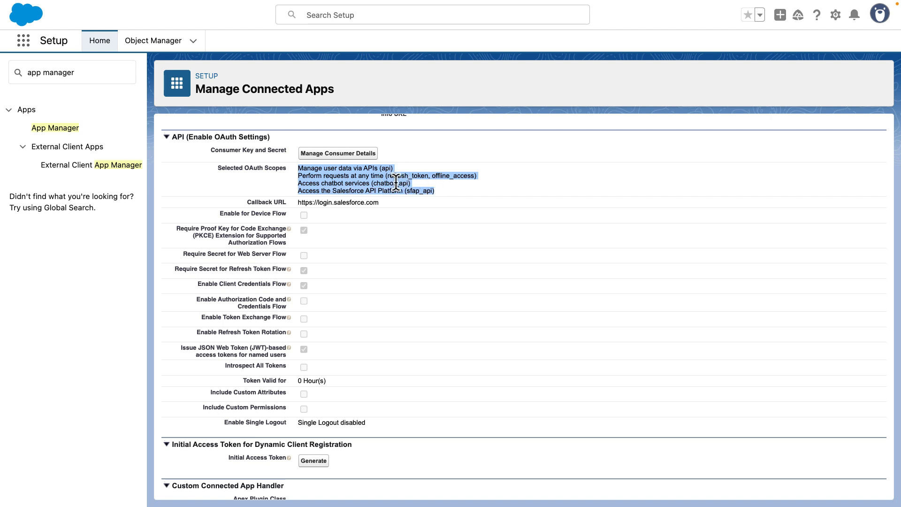
mouse_move(440, 201)
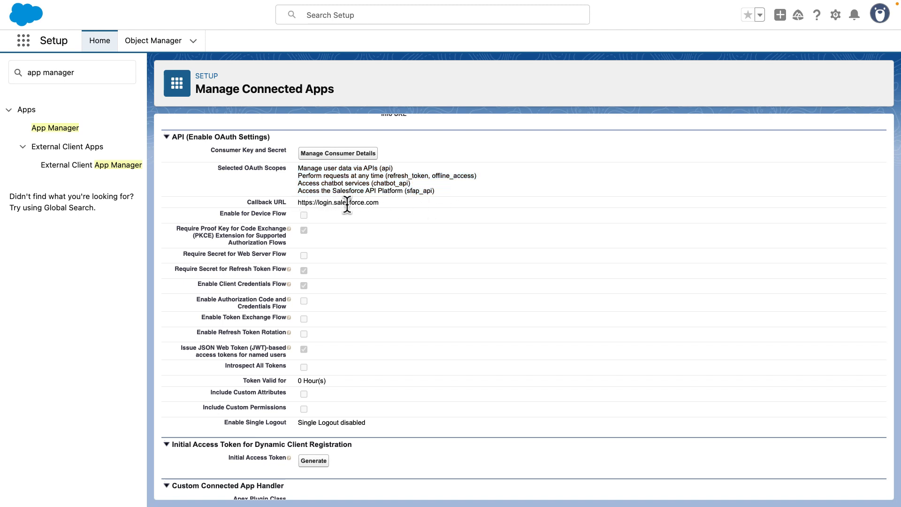
mouse_move(398, 210)
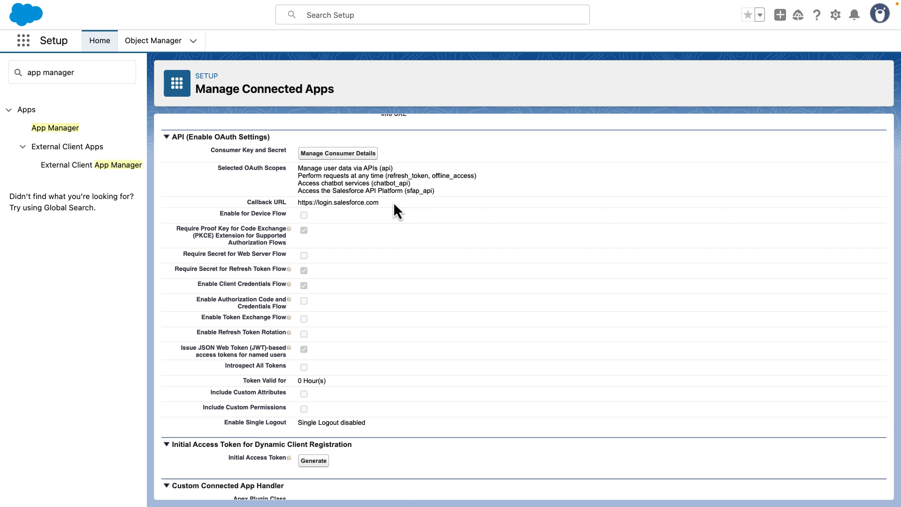
mouse_move(316, 284)
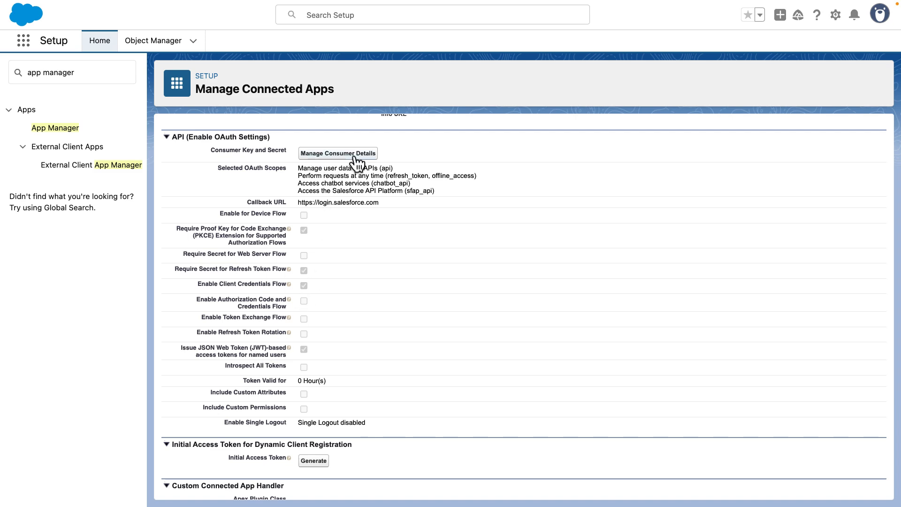
left_click(338, 153)
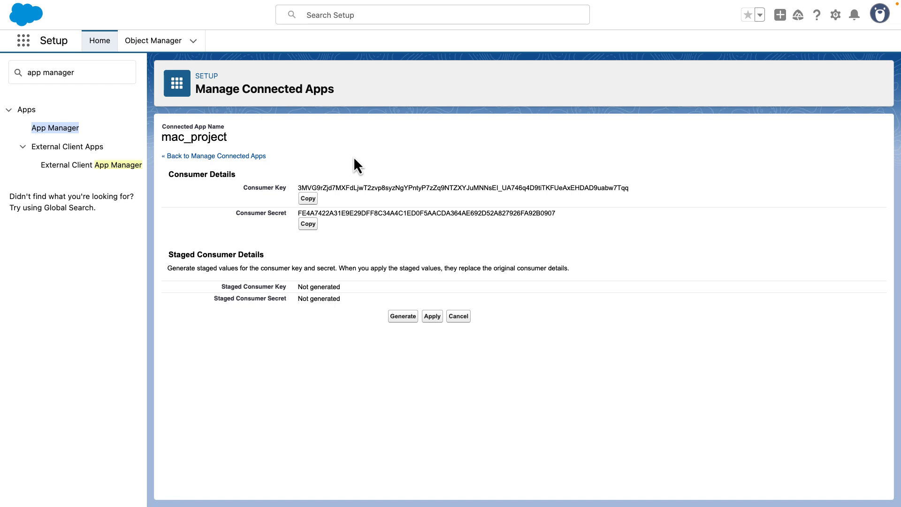
mouse_move(314, 214)
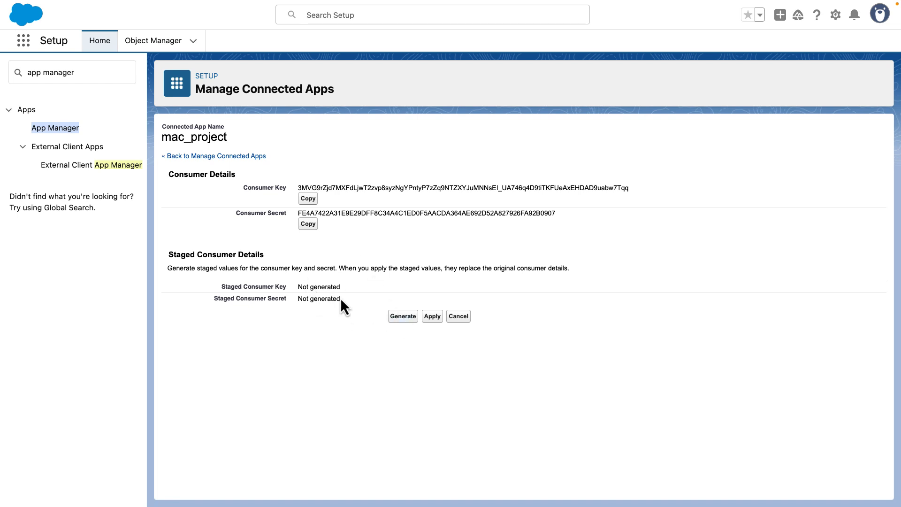
mouse_move(321, 265)
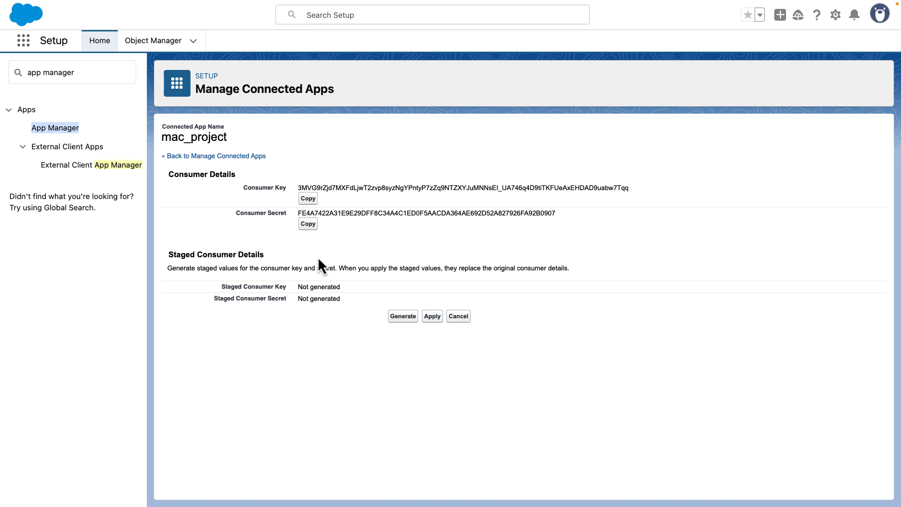
mouse_move(233, 217)
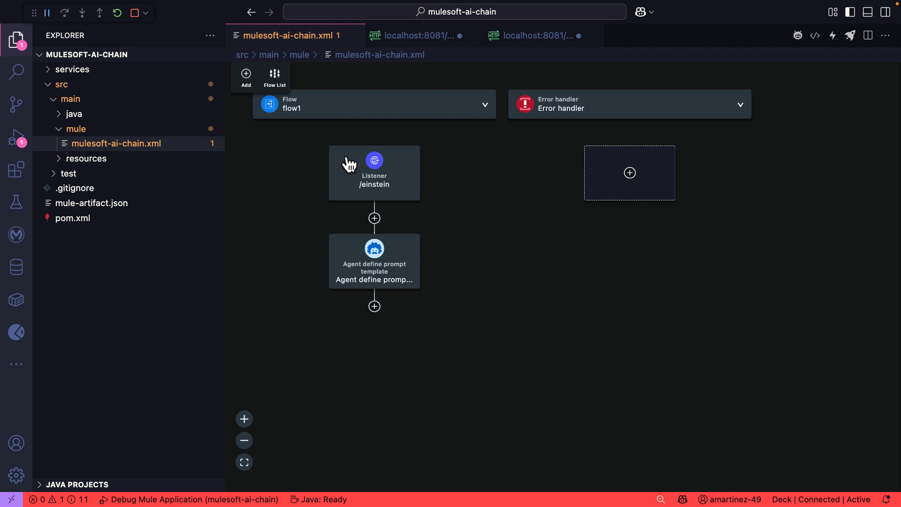
mouse_move(357, 190)
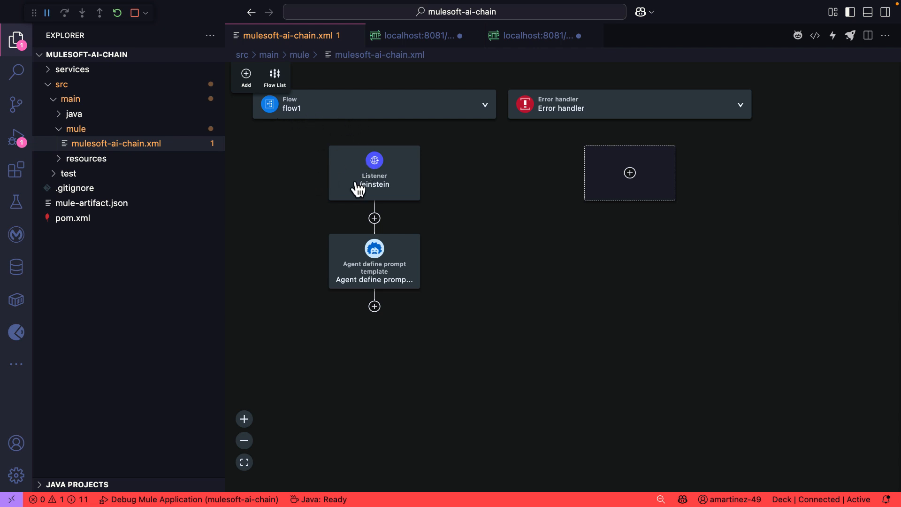
- Show the /einstein HTTP Listener's configuration in the mulesoft-ai-chain flow
left_click(374, 173)
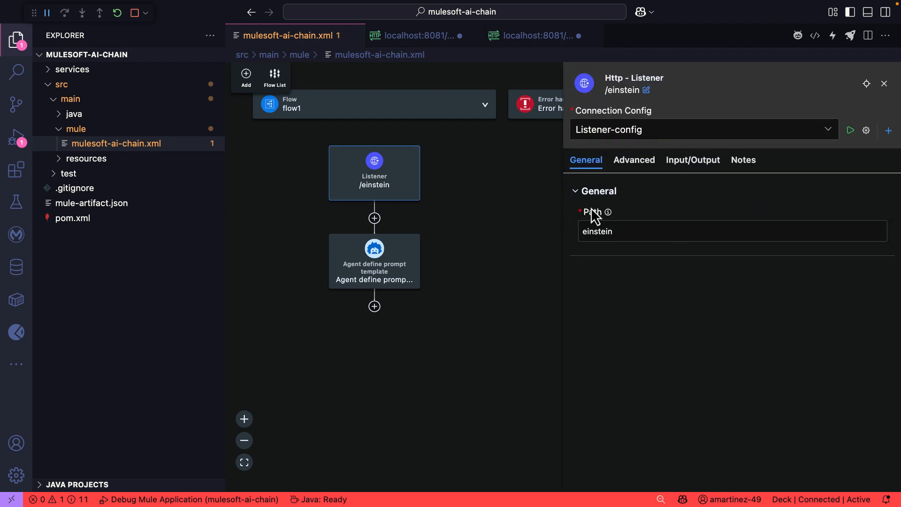
mouse_move(550, 258)
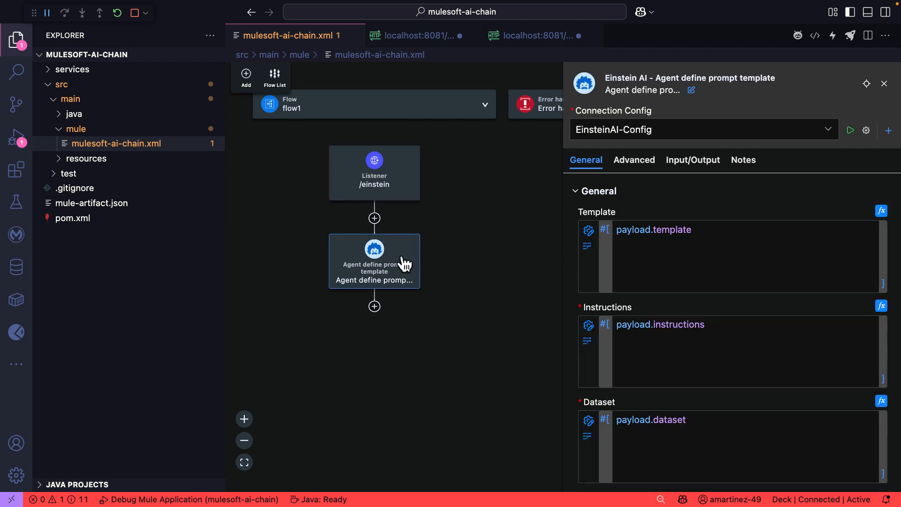
mouse_move(649, 208)
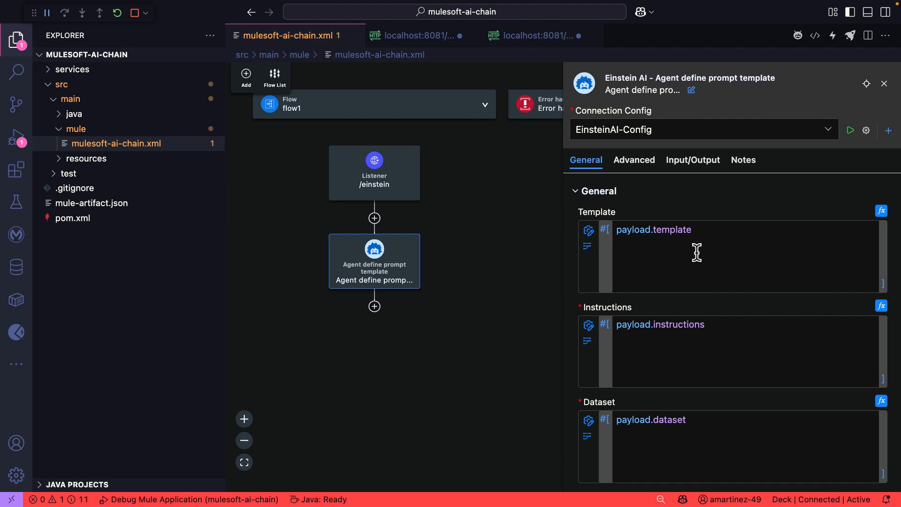
mouse_move(724, 427)
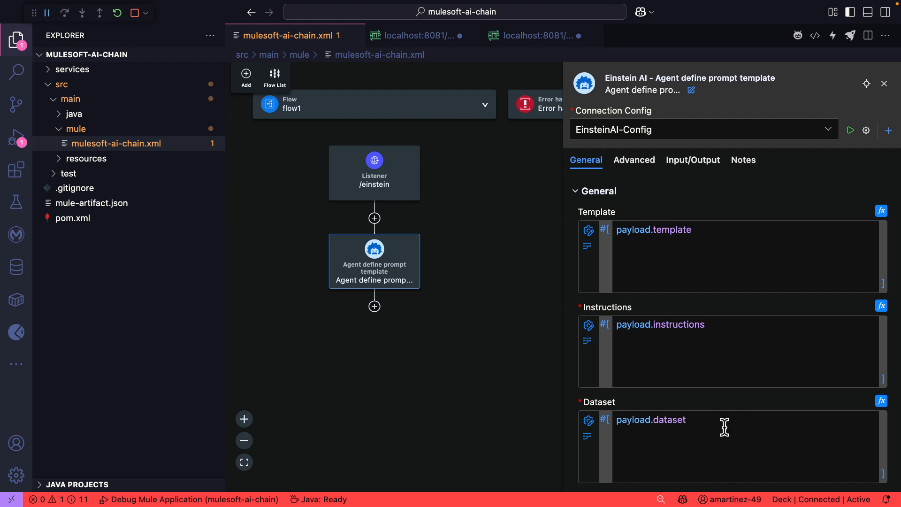
mouse_move(693, 332)
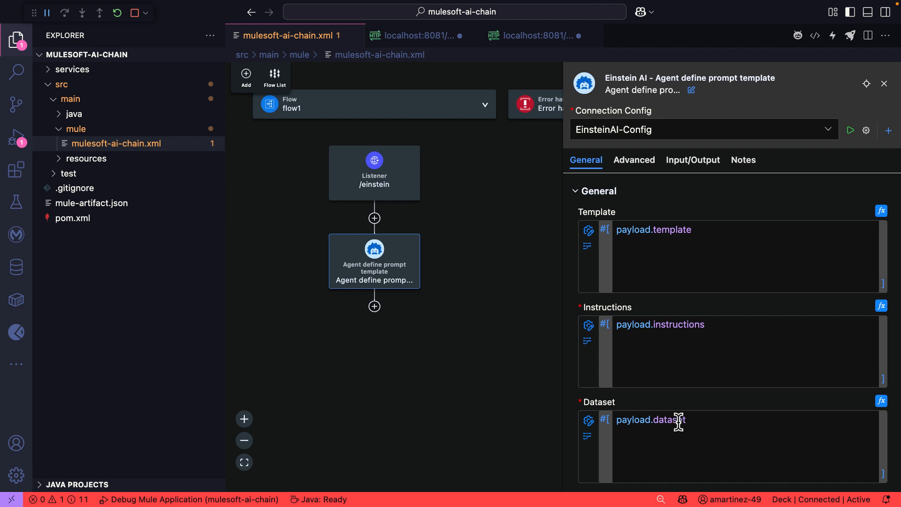
mouse_move(652, 142)
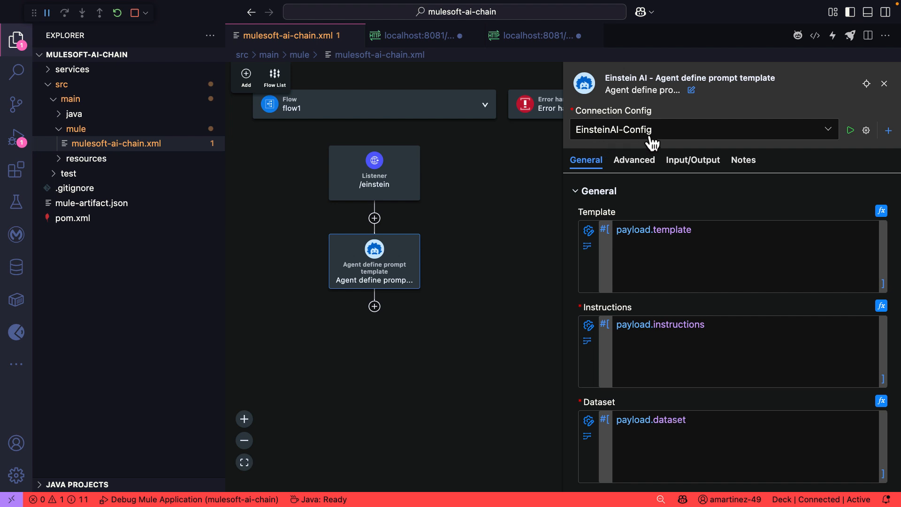
mouse_move(696, 206)
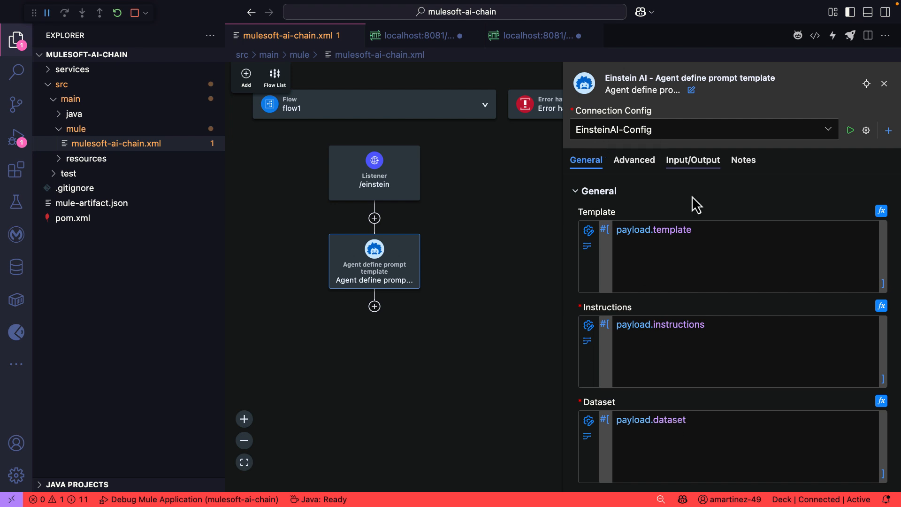
scroll("down", 3)
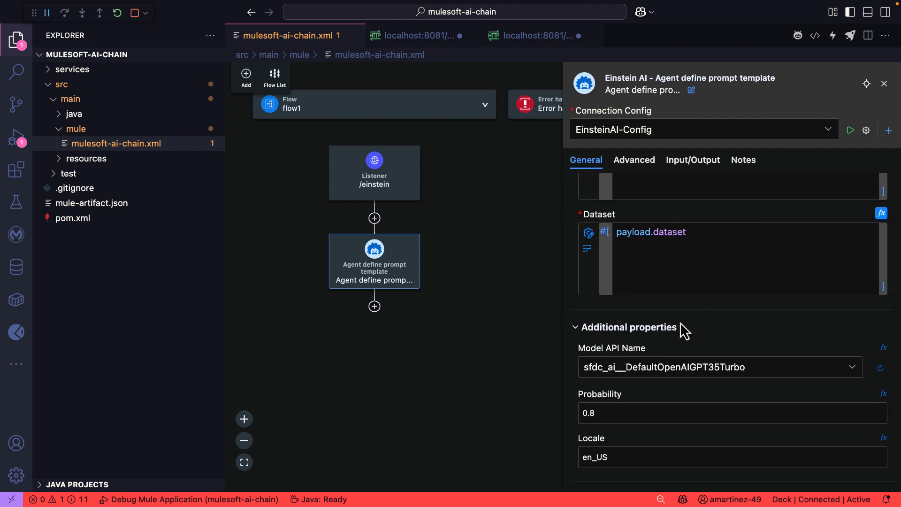
mouse_move(775, 373)
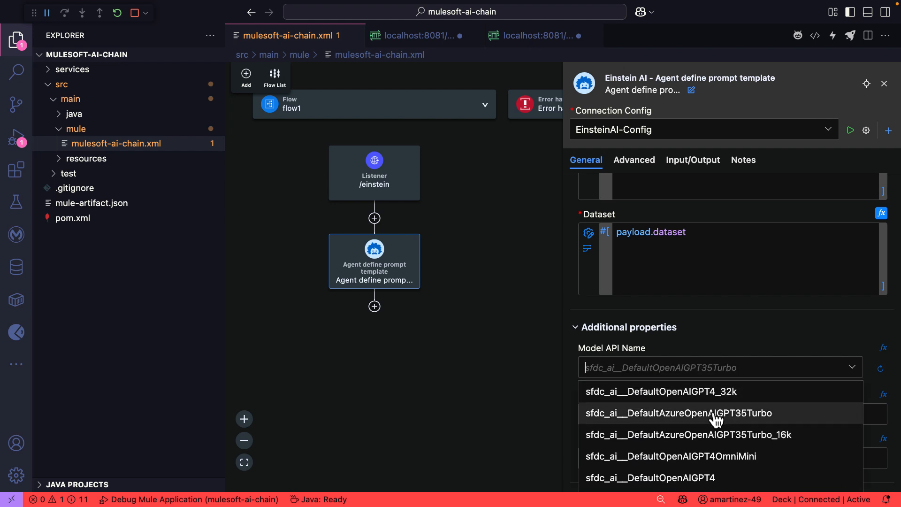
scroll("down", 3)
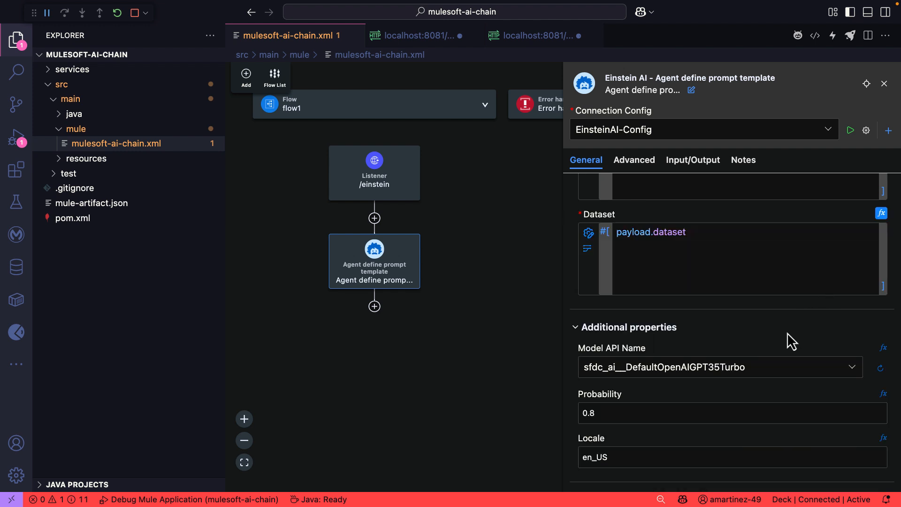
mouse_move(810, 223)
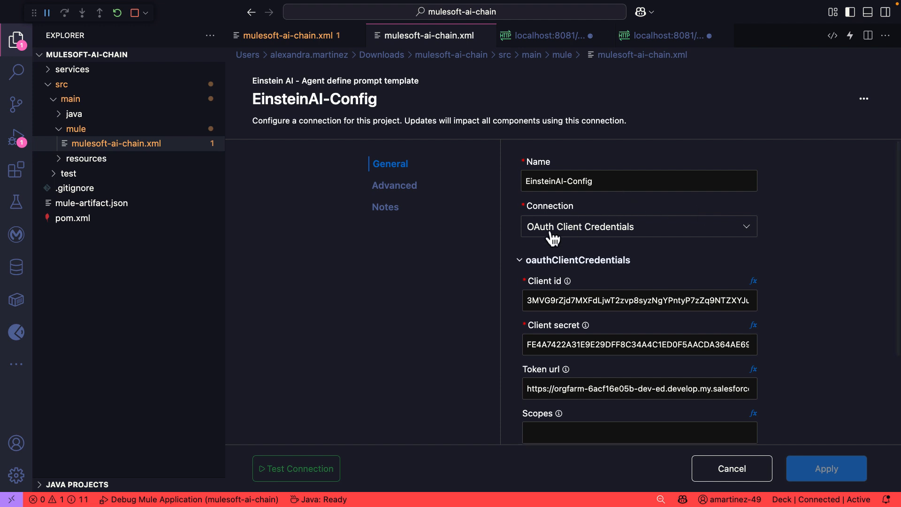
mouse_move(591, 242)
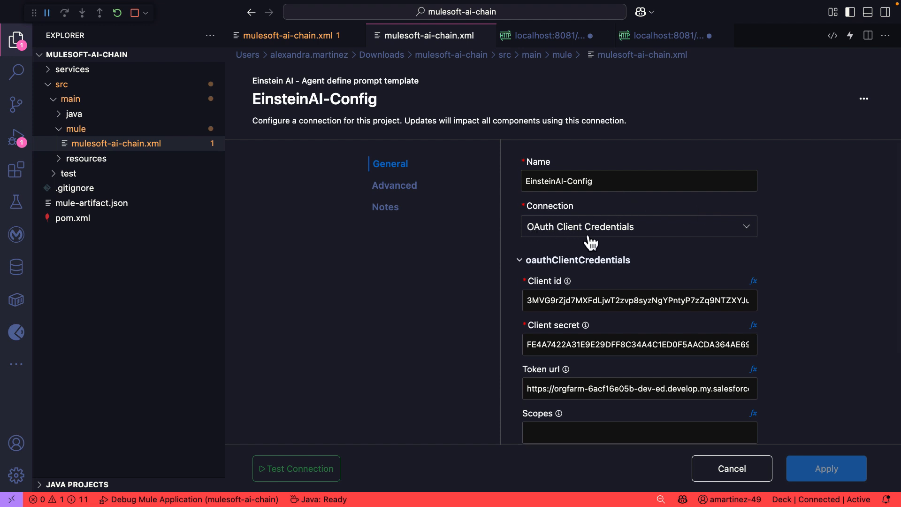
- Review the EinsteinAI-Config OAuth client credentials: client id, secret and token URL
scroll("down", 3)
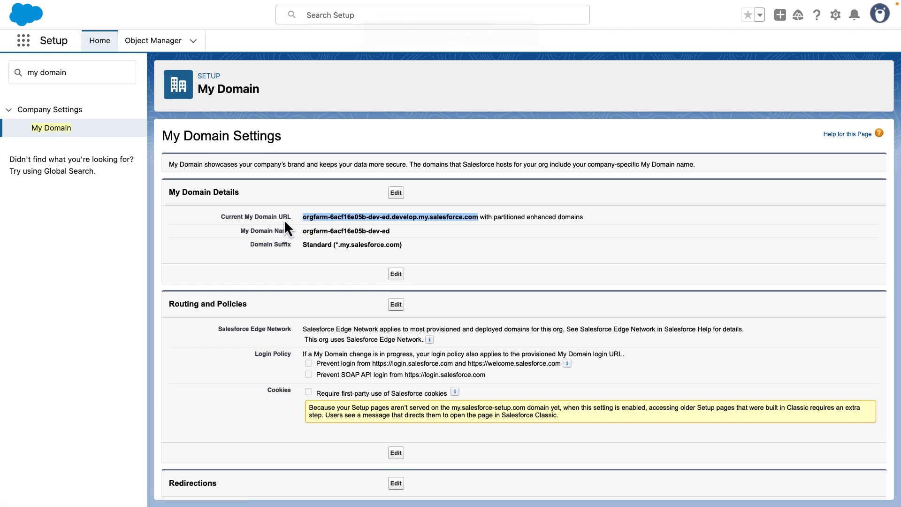
mouse_move(482, 217)
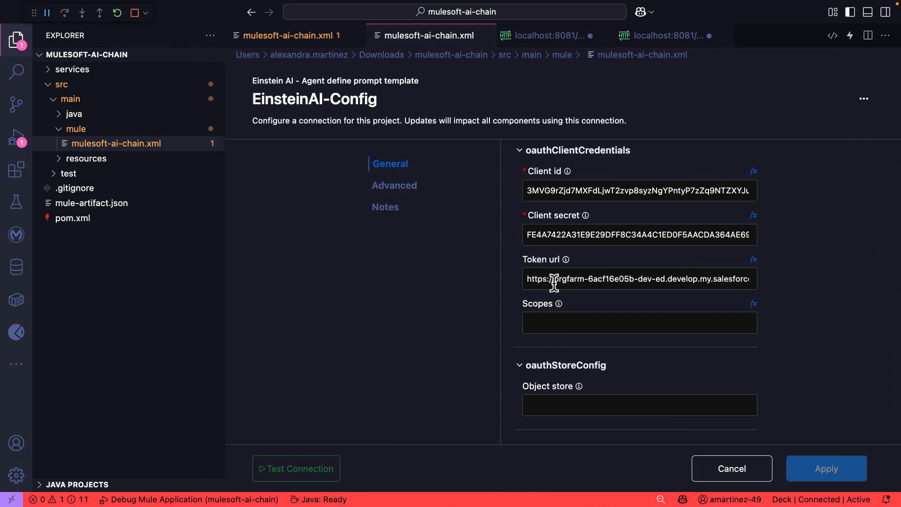
mouse_move(557, 279)
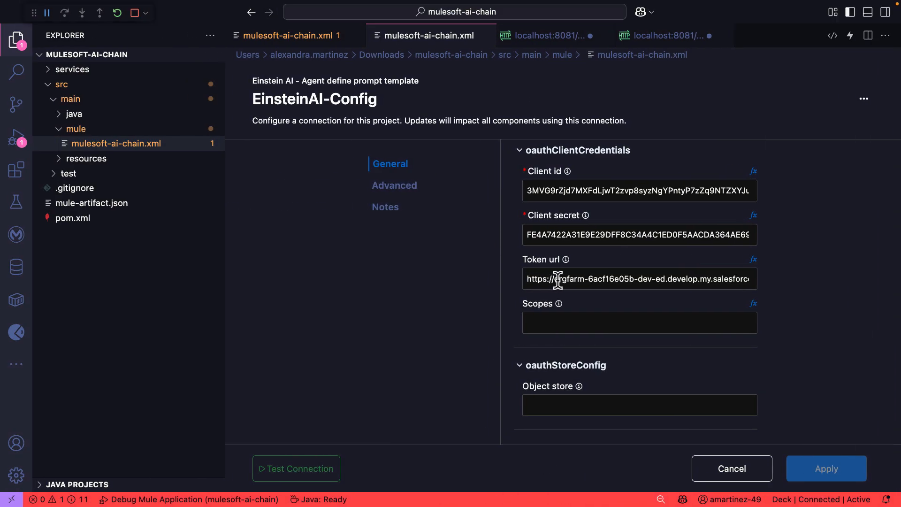
left_click(639, 279)
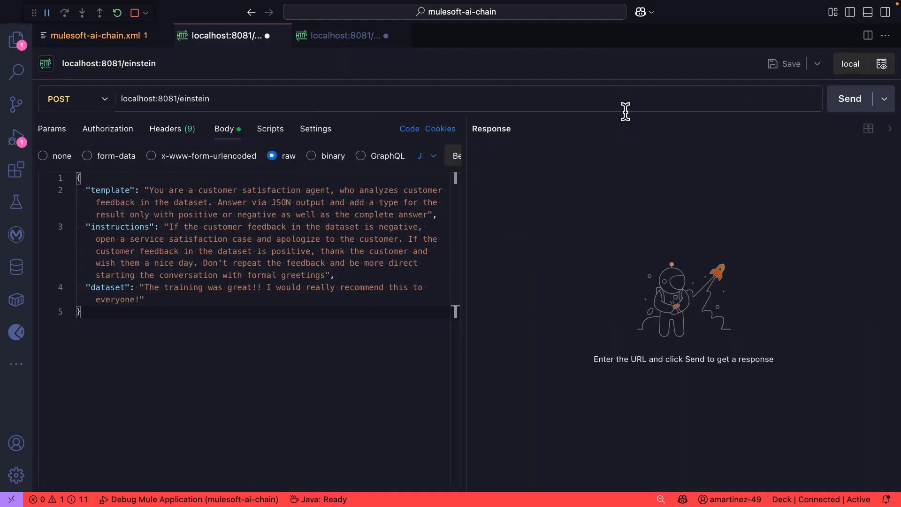
mouse_move(116, 192)
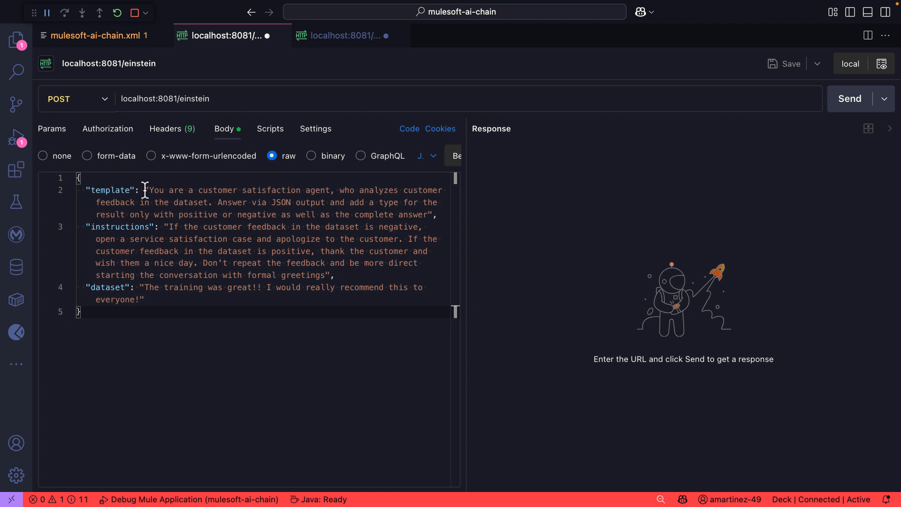
mouse_move(225, 203)
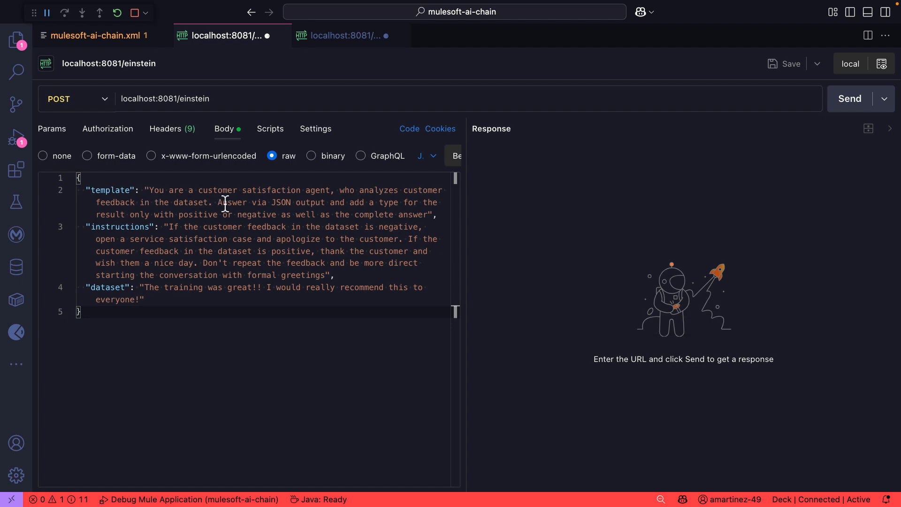
mouse_move(247, 203)
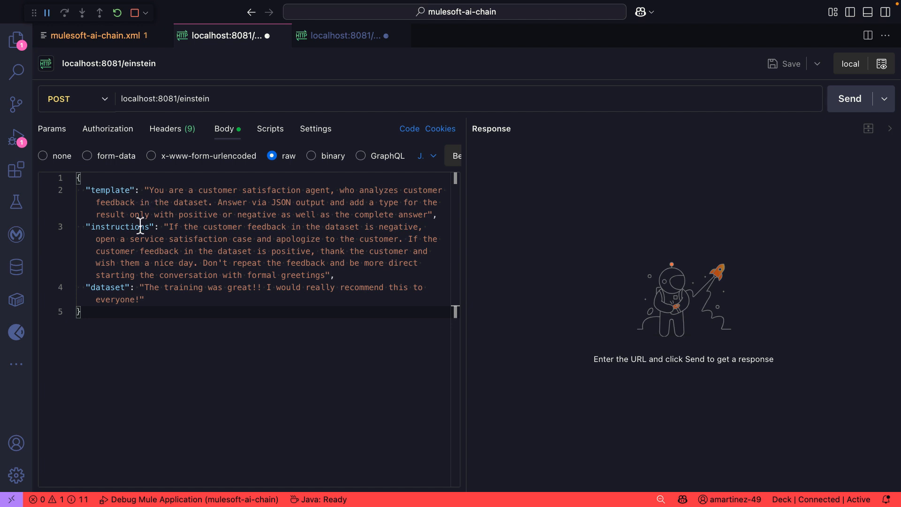
mouse_move(181, 226)
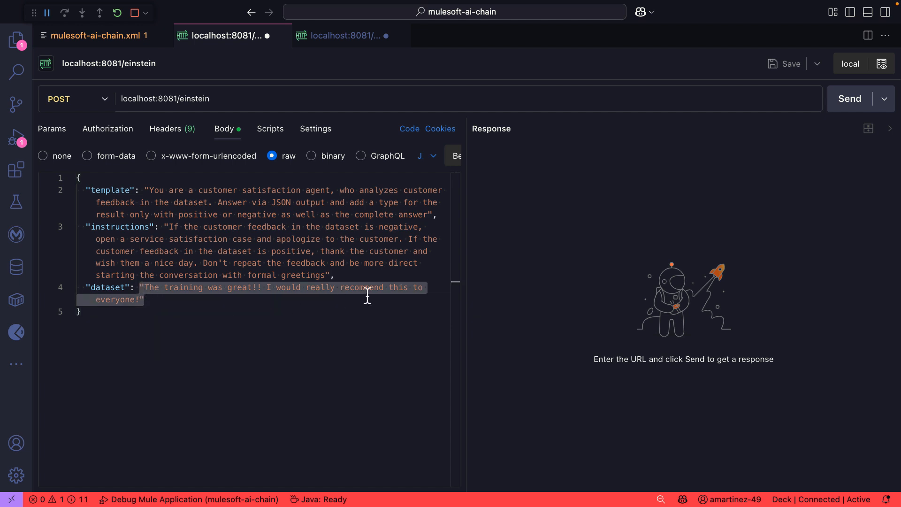
- Send the positive-feedback POST to localhost:8081/einstein and get a 200 OK positive response
left_click(849, 99)
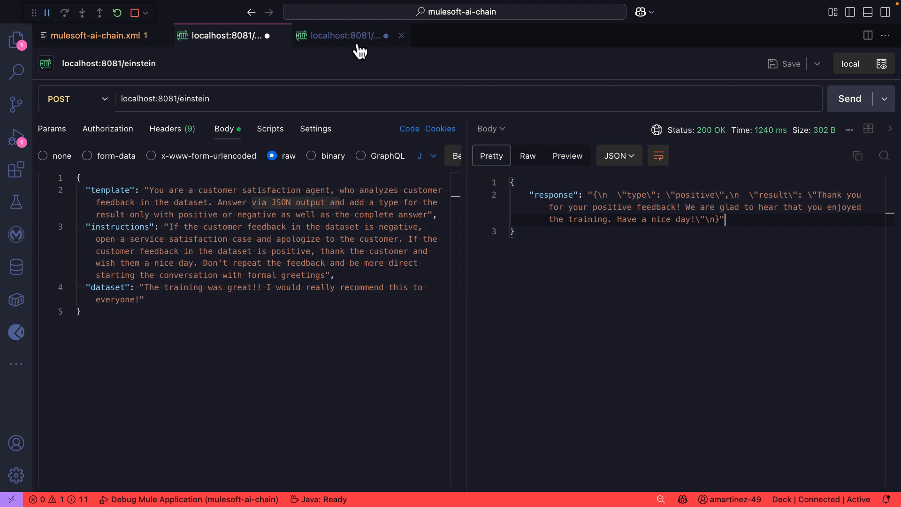
- Send the negative-review request and highlight the negative-typed apology response with service case
left_click(344, 35)
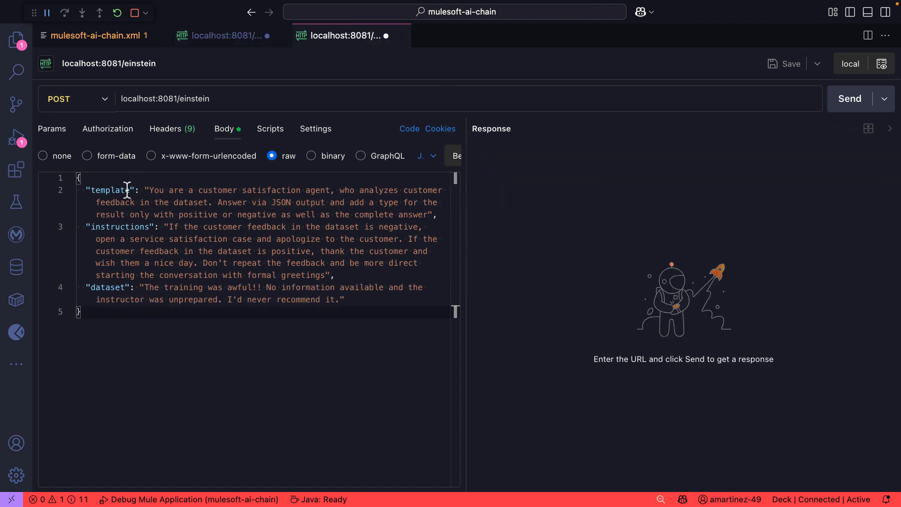
mouse_move(138, 287)
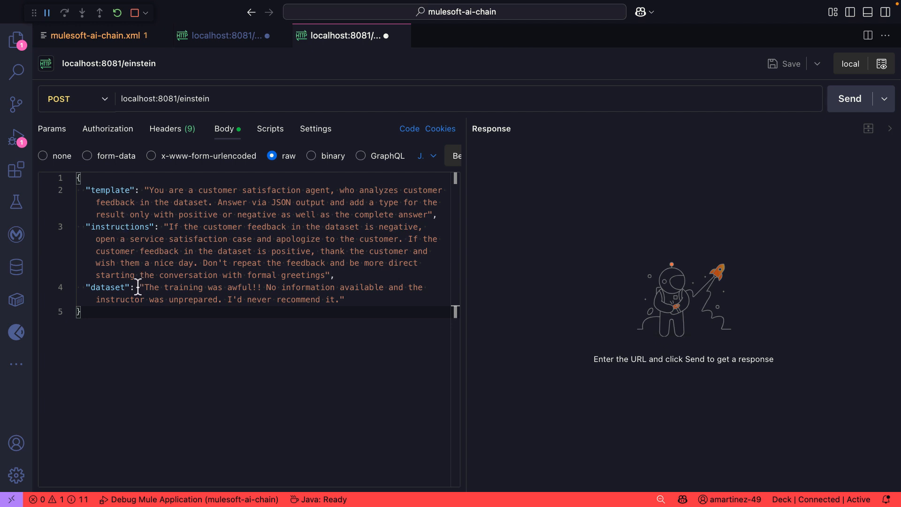
left_click_drag(143, 287, 222, 299)
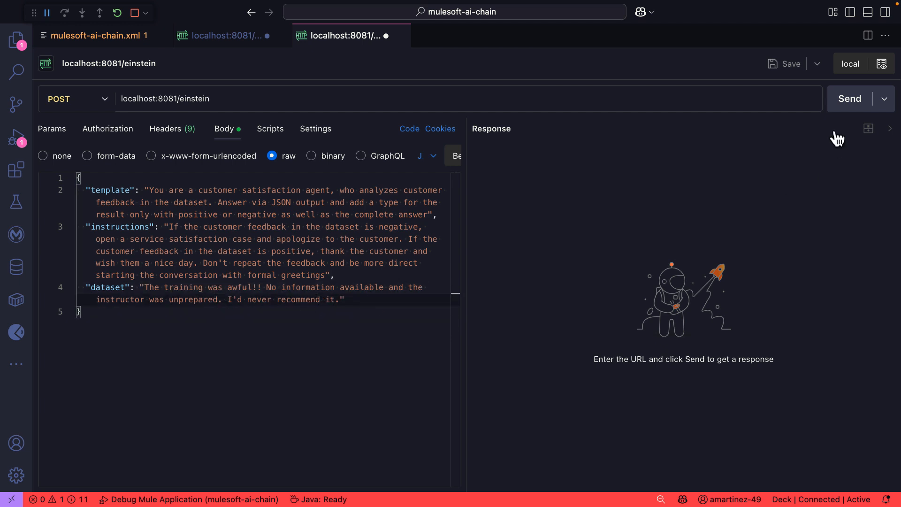
left_click(851, 99)
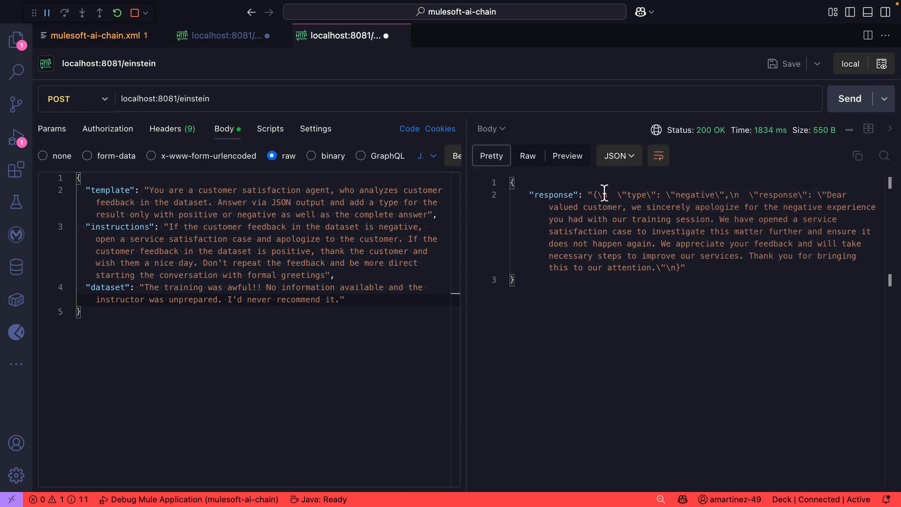
left_click_drag(598, 194, 811, 195)
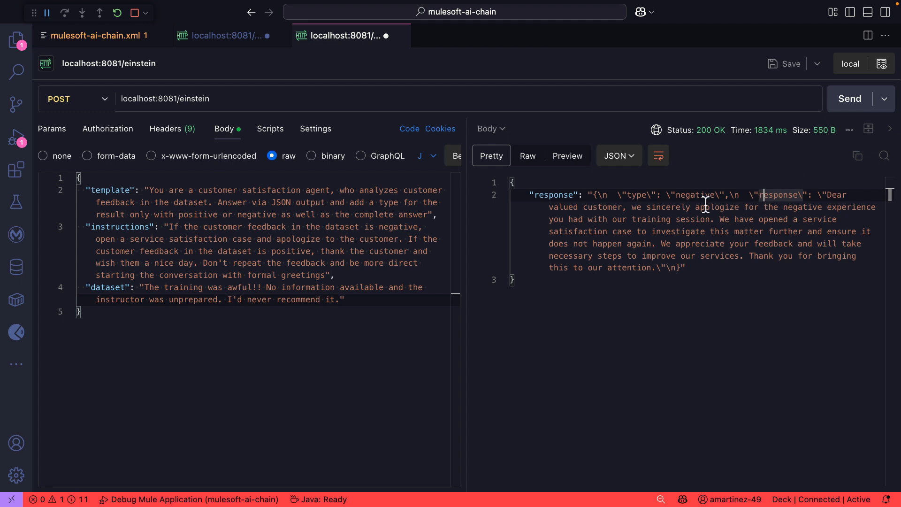
mouse_move(618, 209)
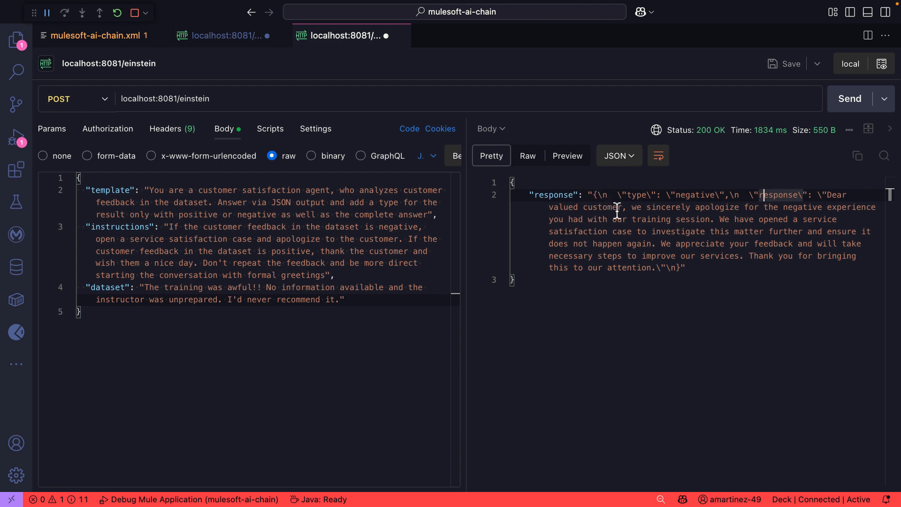